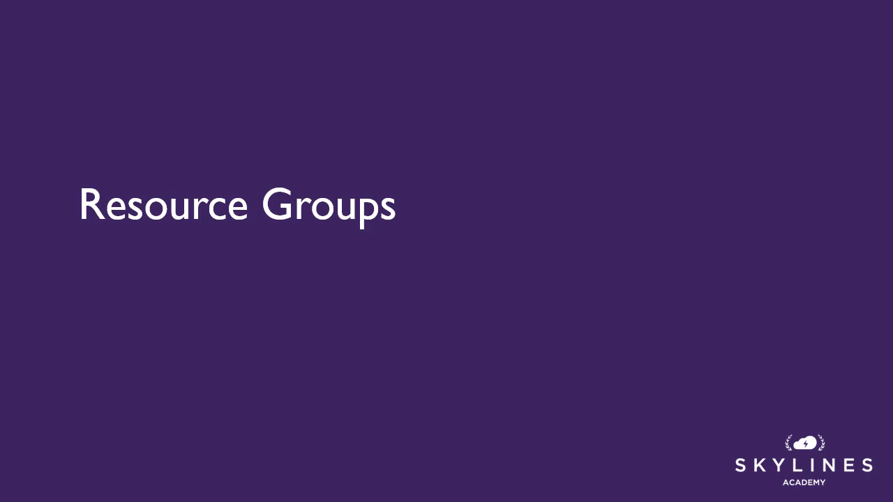
# Advance through the Resource Group Overview diagram to the 'Why Resource Groups?' slide
pyautogui.press('Right')
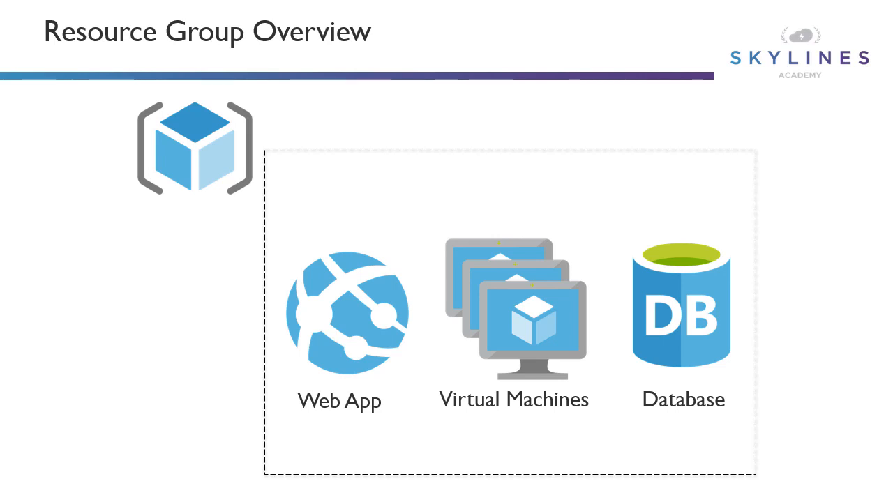
pyautogui.press('Right')
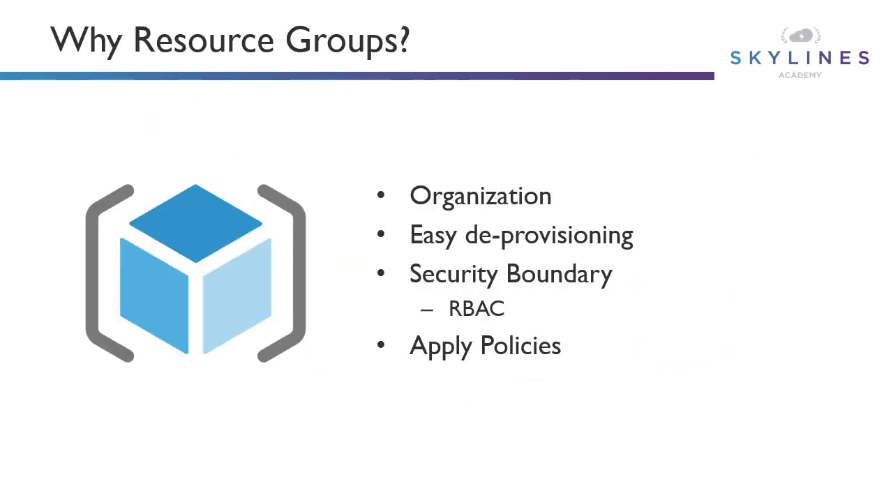